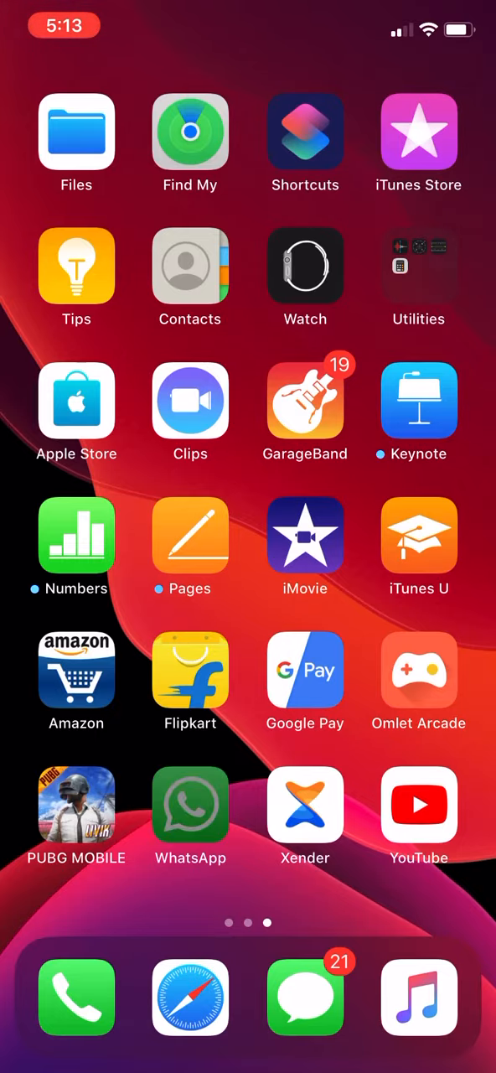
Tap around the home screen, then swipe down from the top-right to open Control Center.
{"action": "left_click", "coordinate": [189, 805]}
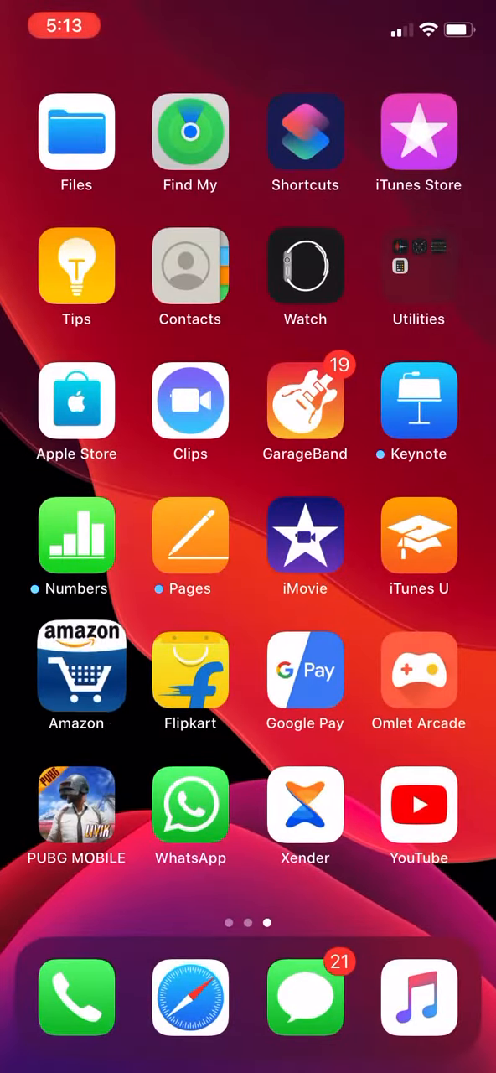
{"action": "left_click", "coordinate": [76, 668]}
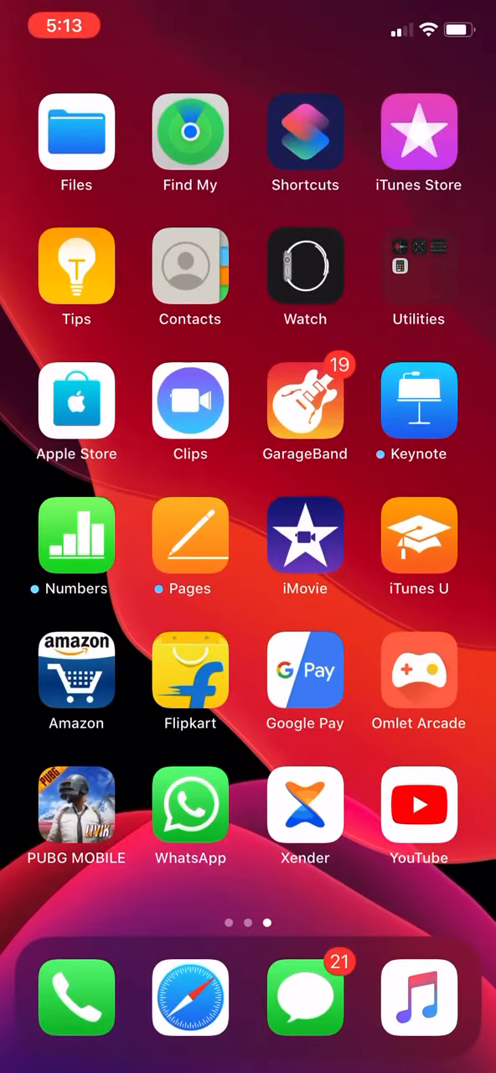
{"action": "left_click", "coordinate": [305, 669]}
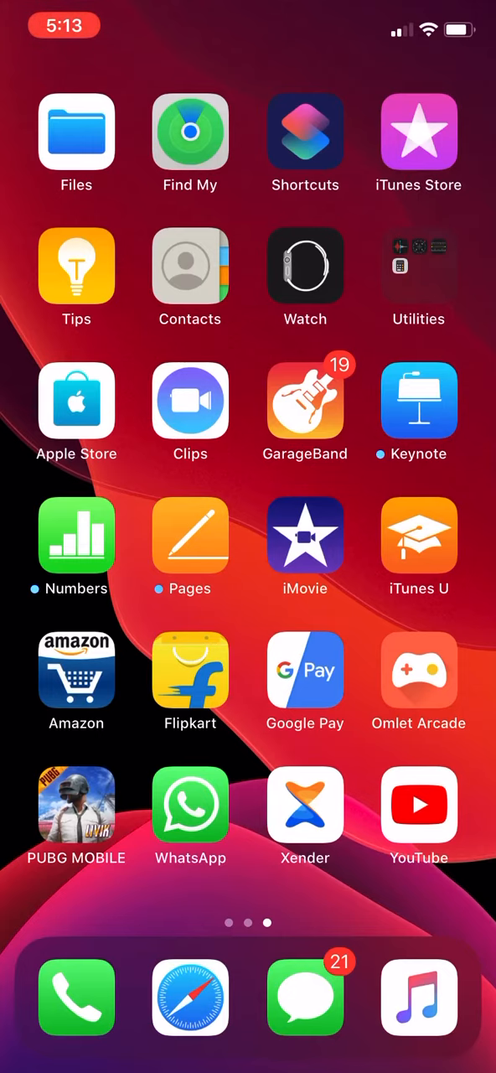
{"action": "left_click_drag", "start_coordinate": [469, 8], "coordinate": [469, 335]}
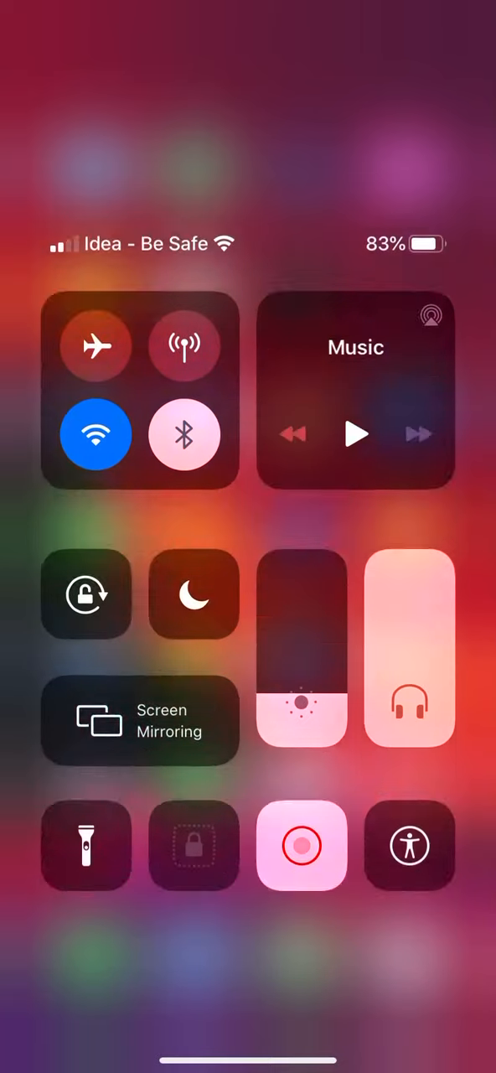